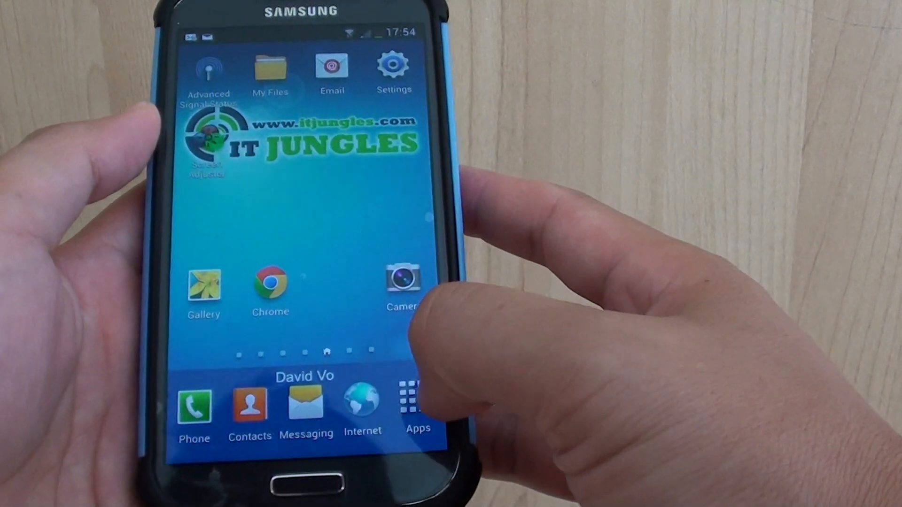
Check the ES File Explorer Play Store listing, then open the device's personalisation settings.
click(415, 399)
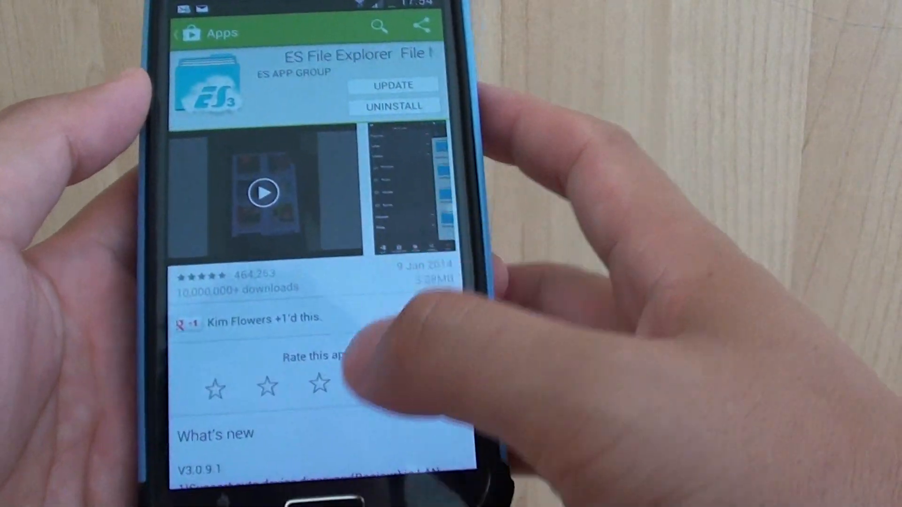
click(315, 496)
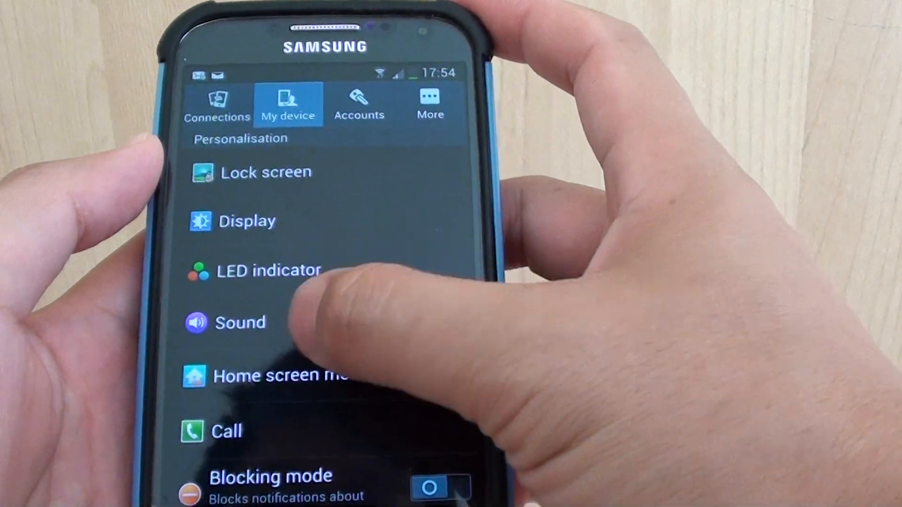
Review Sound settings, including default notification sound Track 4, and browse the external SD card path.
click(241, 322)
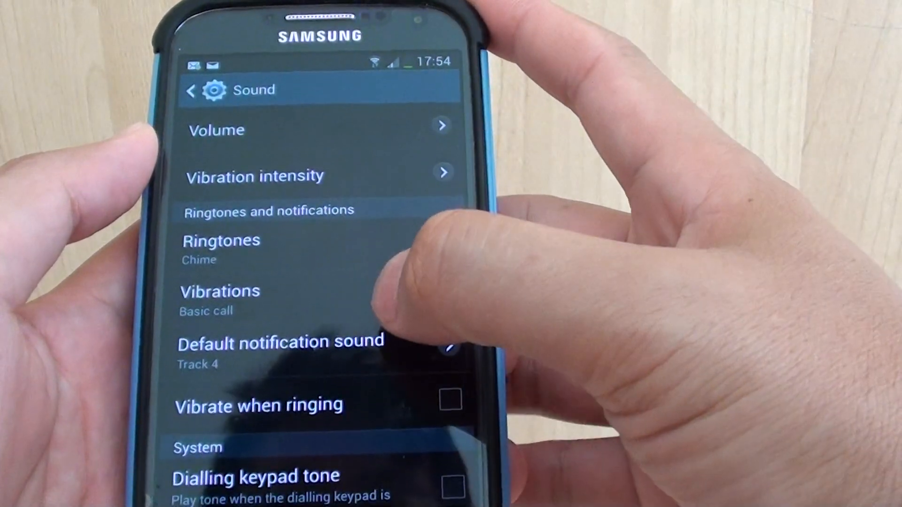
click(279, 343)
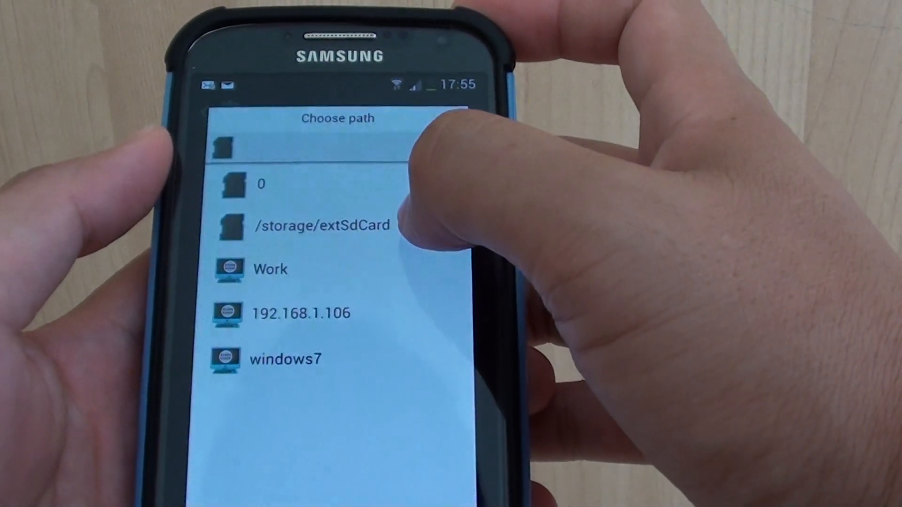
click(319, 225)
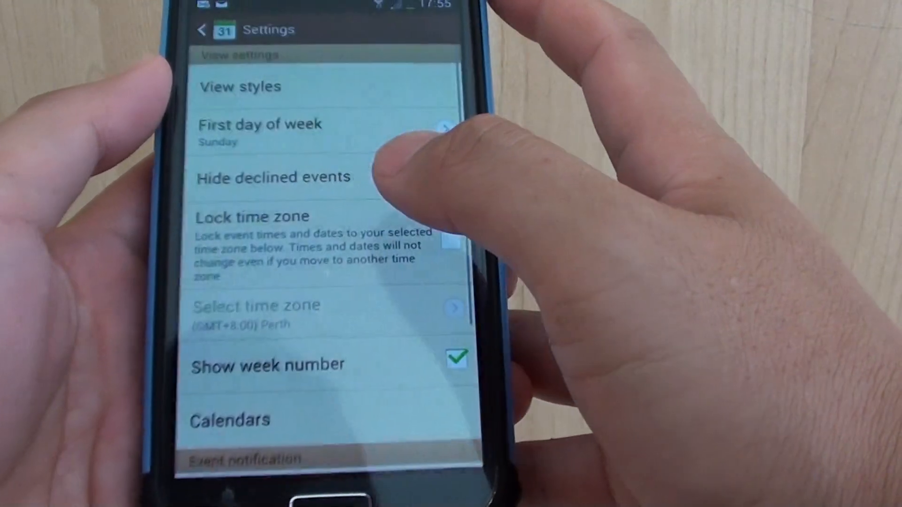
Scroll through the event-notification ringtone list, including the custom Vietnamese track, then dismiss it.
scroll(down, 3)
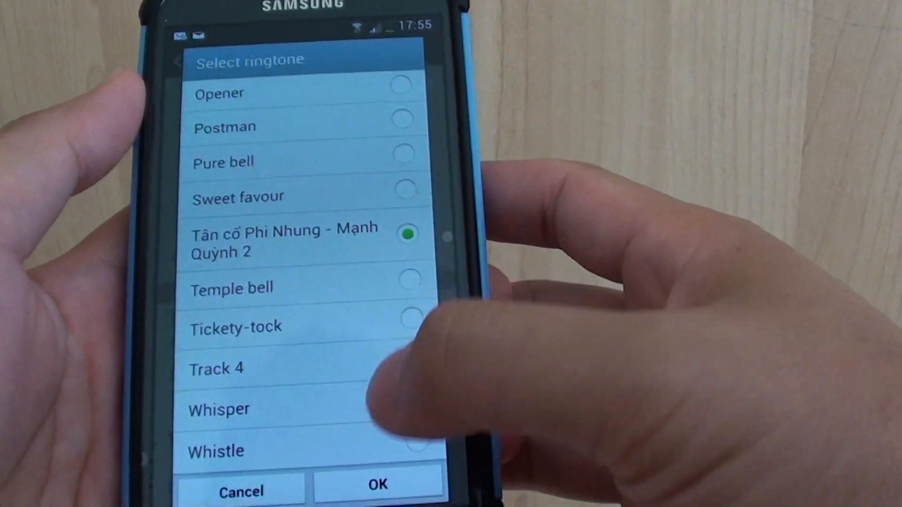
click(376, 483)
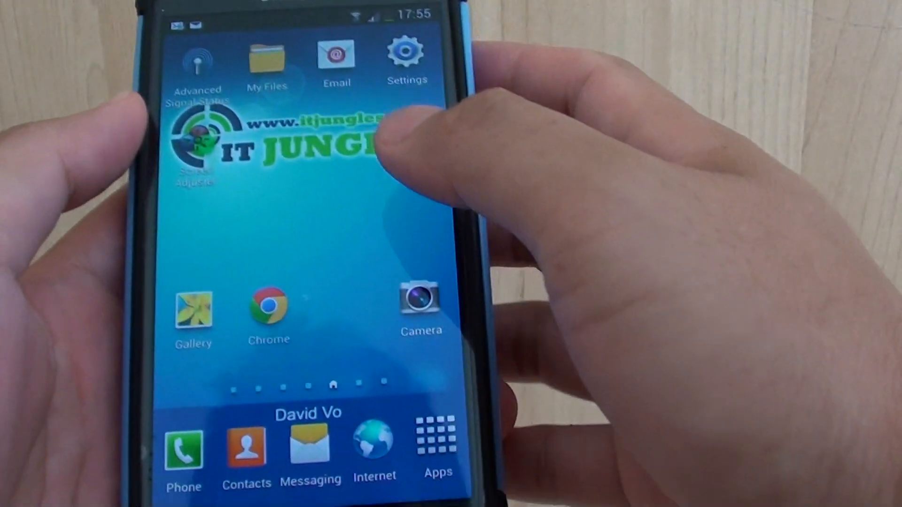
Browse a folder on the external SD card in My Files to copy the audio file.
click(437, 438)
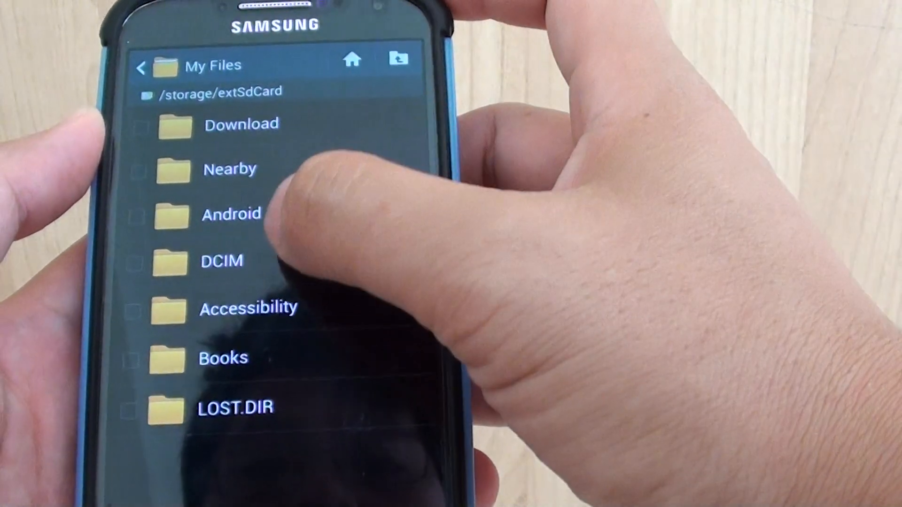
click(221, 260)
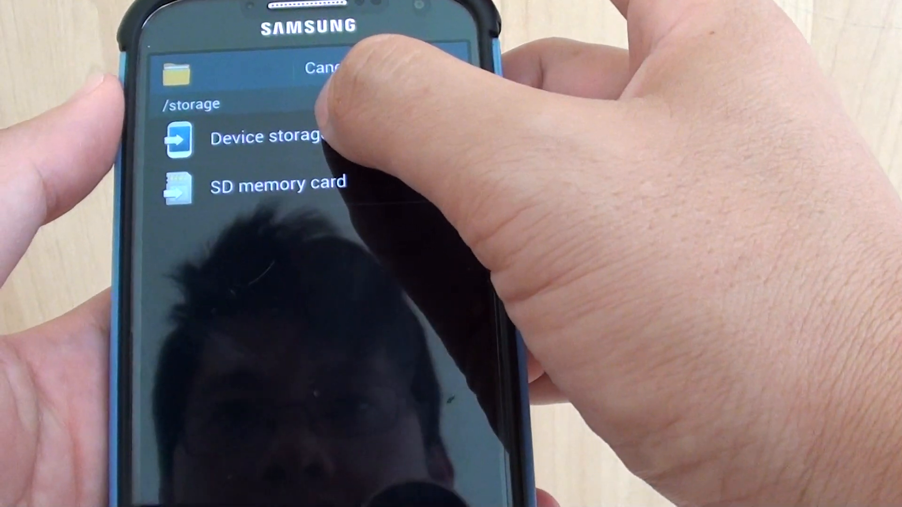
Browse internal device storage to choose where to paste the audio file.
click(266, 138)
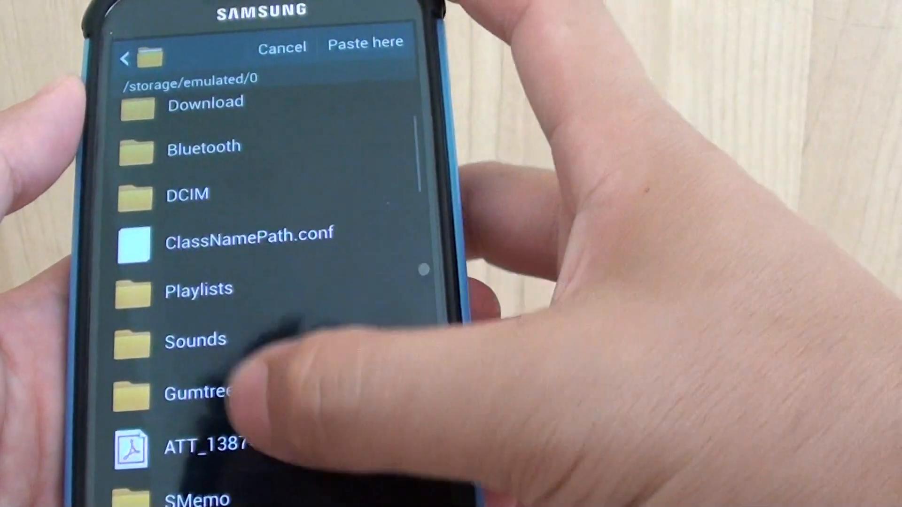
scroll(down, 3)
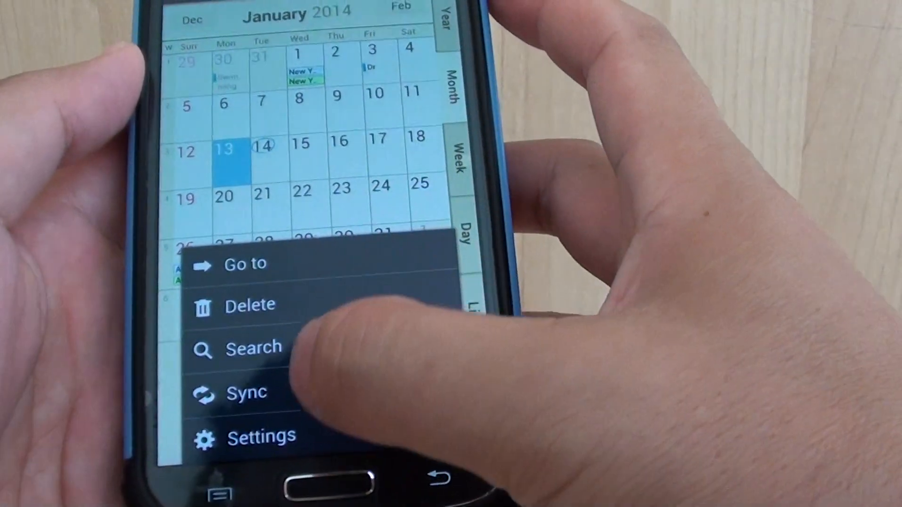
Choose Track 4 as the S Planner event ringtone and confirm with OK.
click(261, 436)
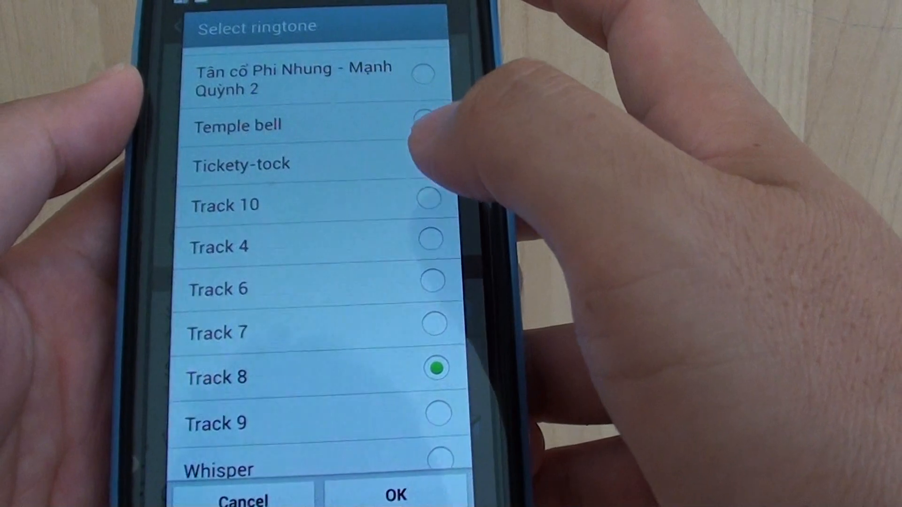
click(435, 238)
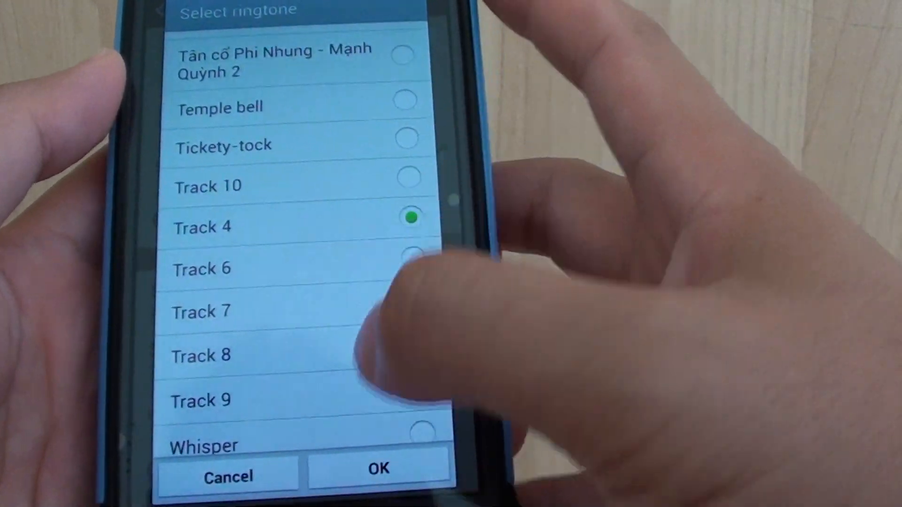
click(378, 466)
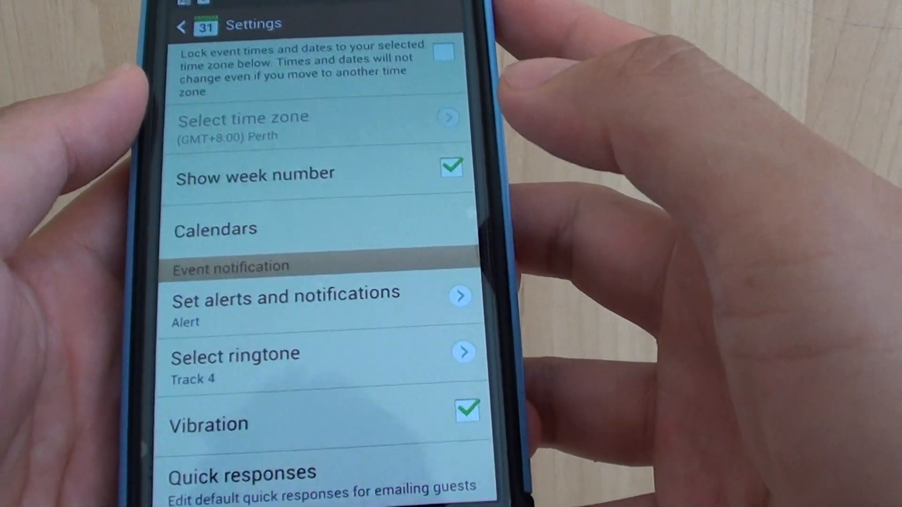